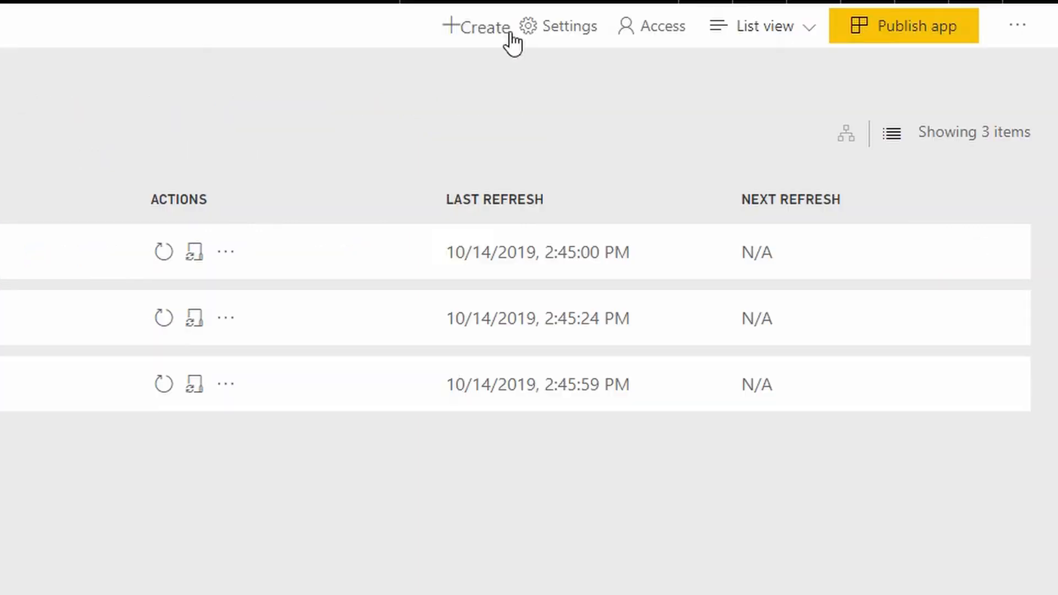
- Choose Create > Dataflow in the workspace to reach the dataflow start page
{"action": "left_click", "coordinate": [477, 26]}
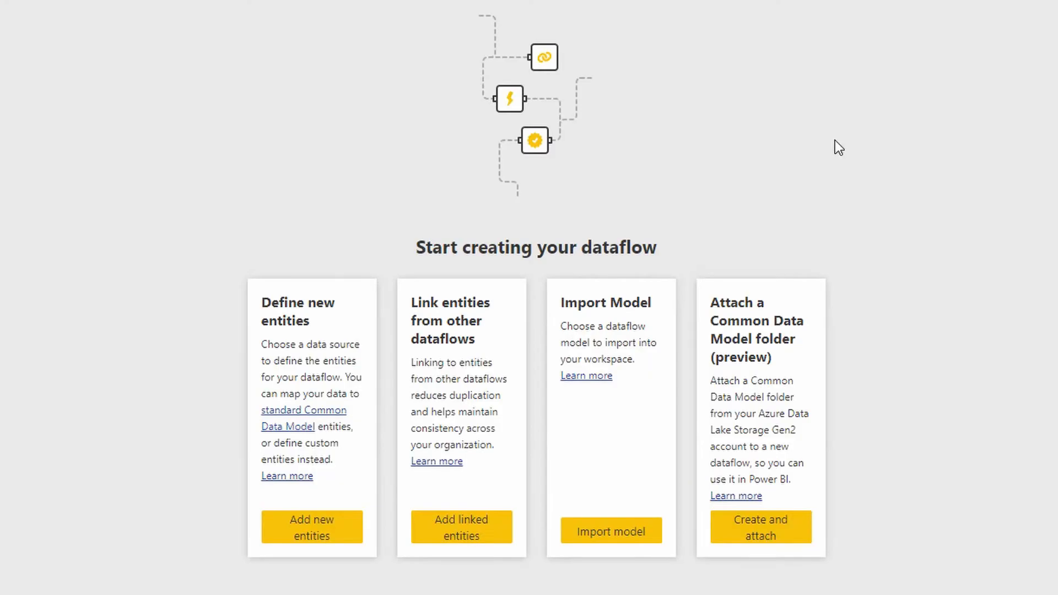
{"action": "mouse_move", "coordinate": [940, 431]}
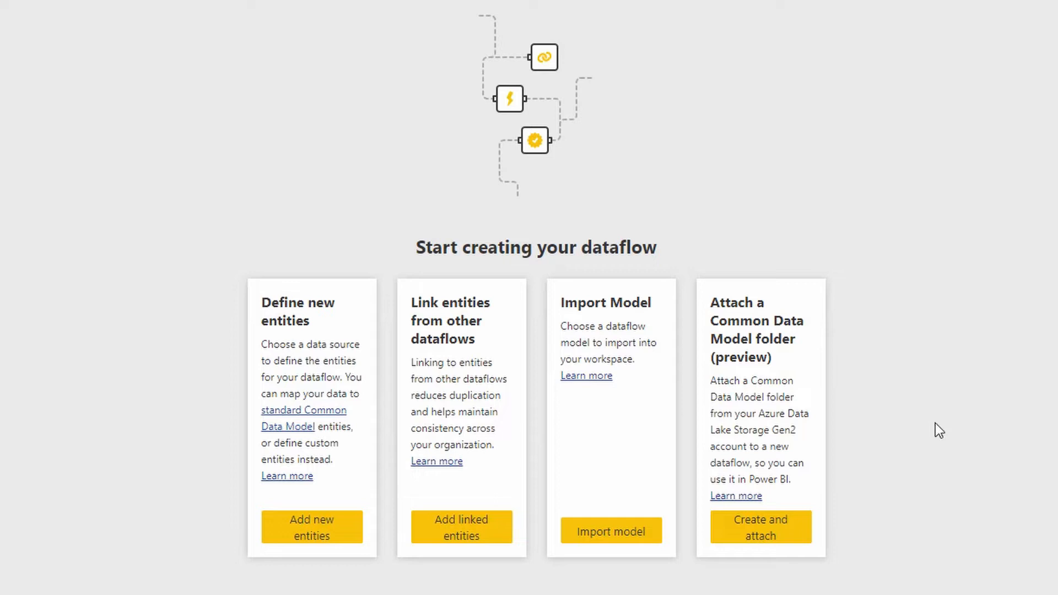
{"action": "mouse_move", "coordinate": [759, 582]}
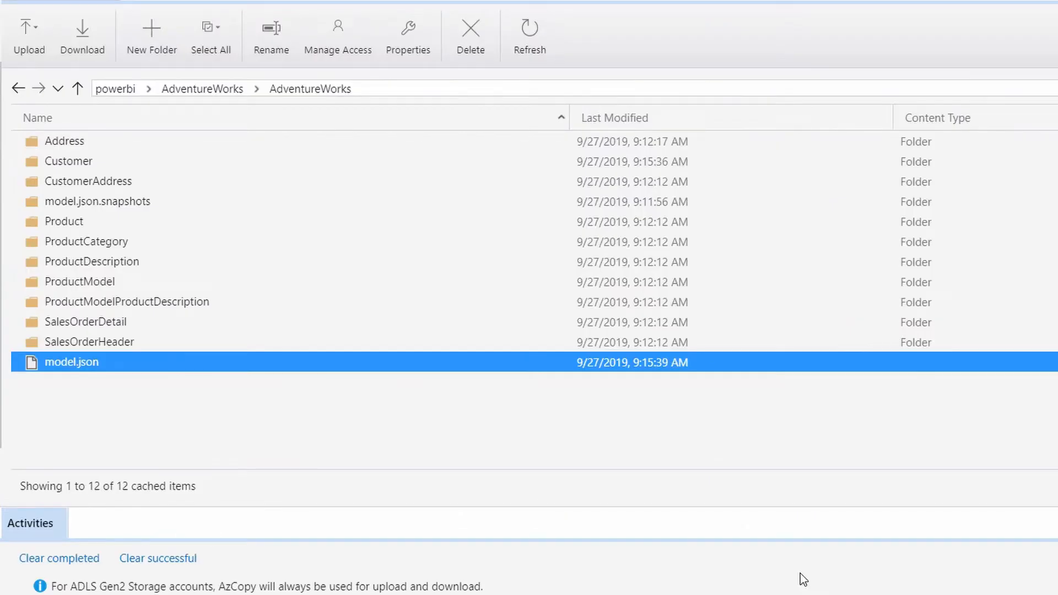
{"action": "mouse_move", "coordinate": [81, 393]}
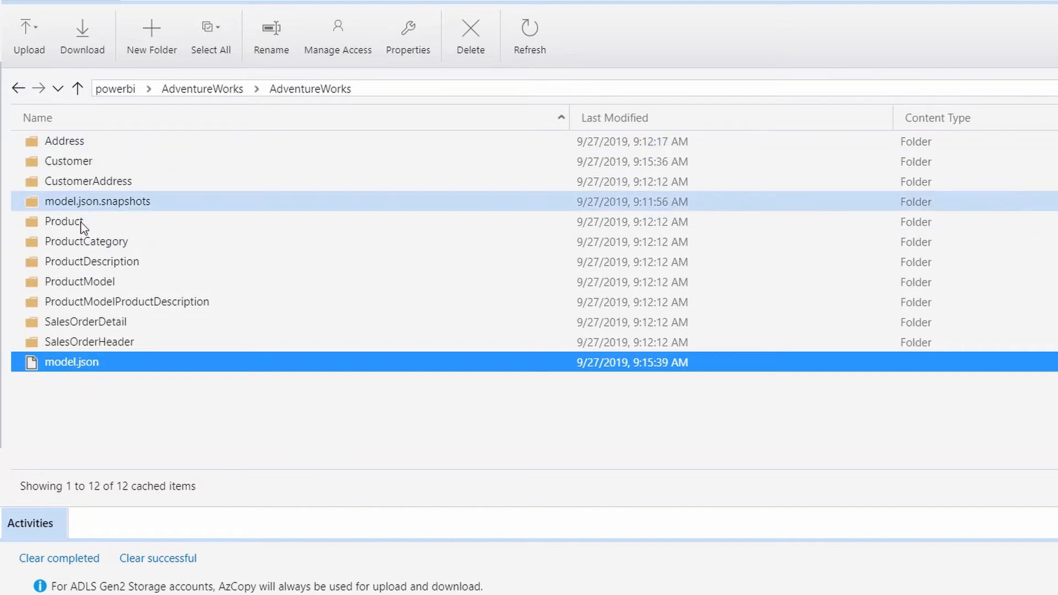
- Copy the URL from the AdventureWorks model.json properties in Storage Explorer
{"action": "left_click", "coordinate": [97, 363]}
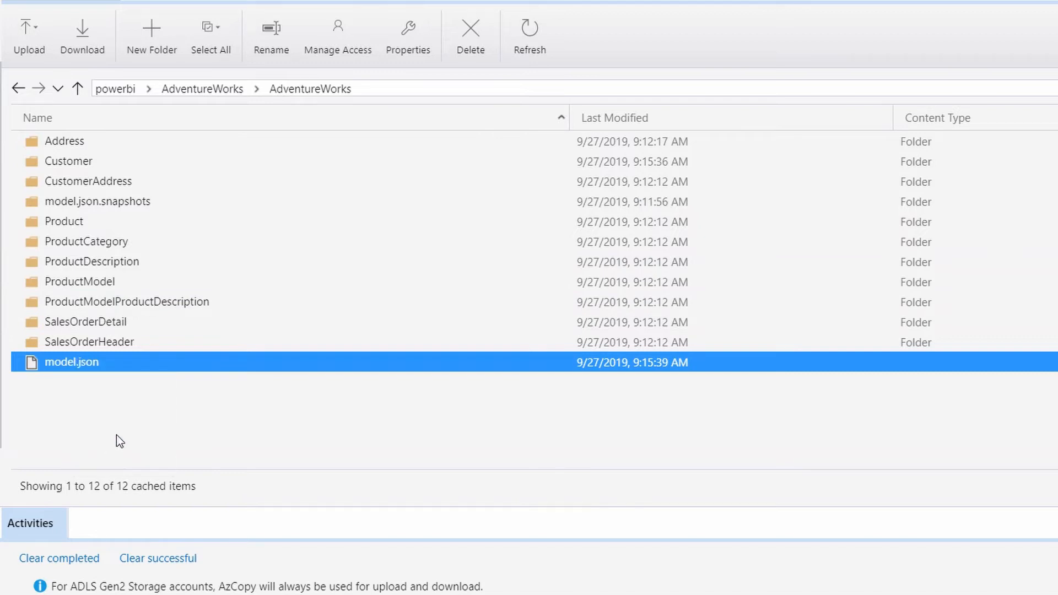
{"action": "left_click", "coordinate": [408, 33]}
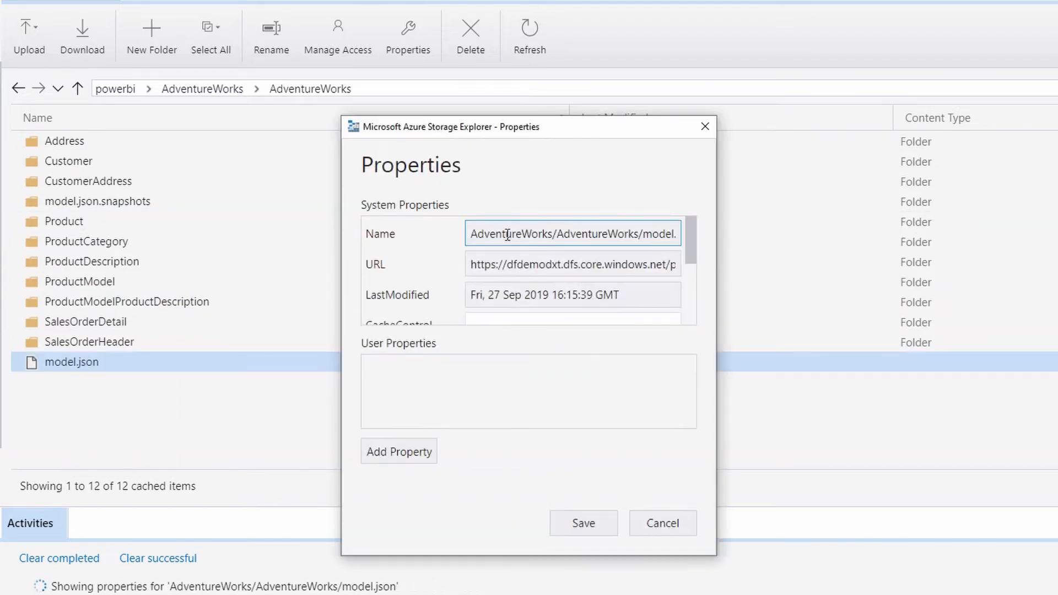
{"action": "left_click", "coordinate": [662, 523]}
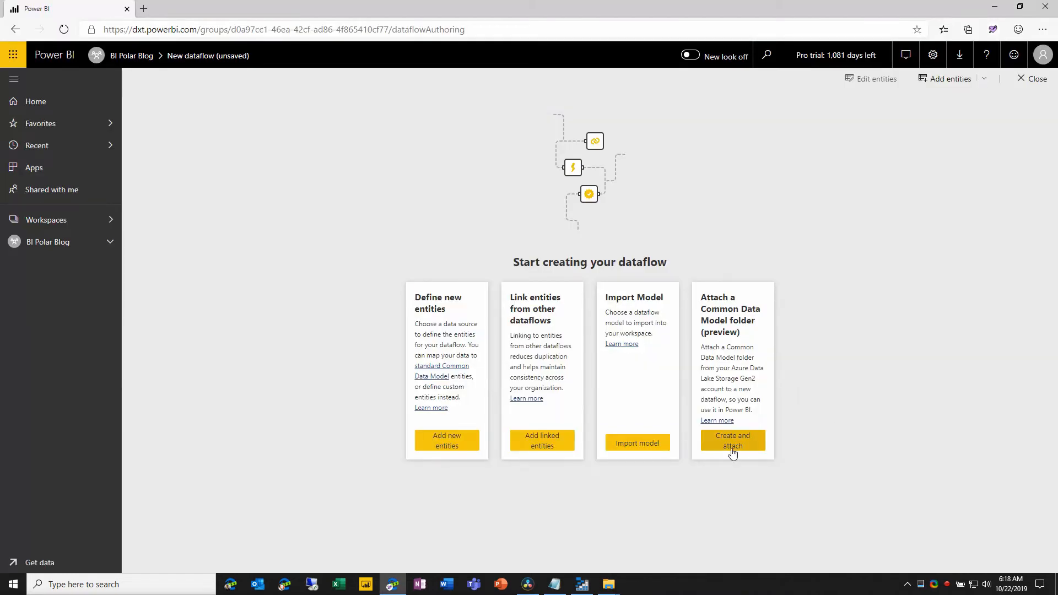
- Attach the AdventureWorks model.json URL as dataflow 'Power BItes - Creating dataflows 4 of 4'
{"action": "left_click", "coordinate": [733, 441]}
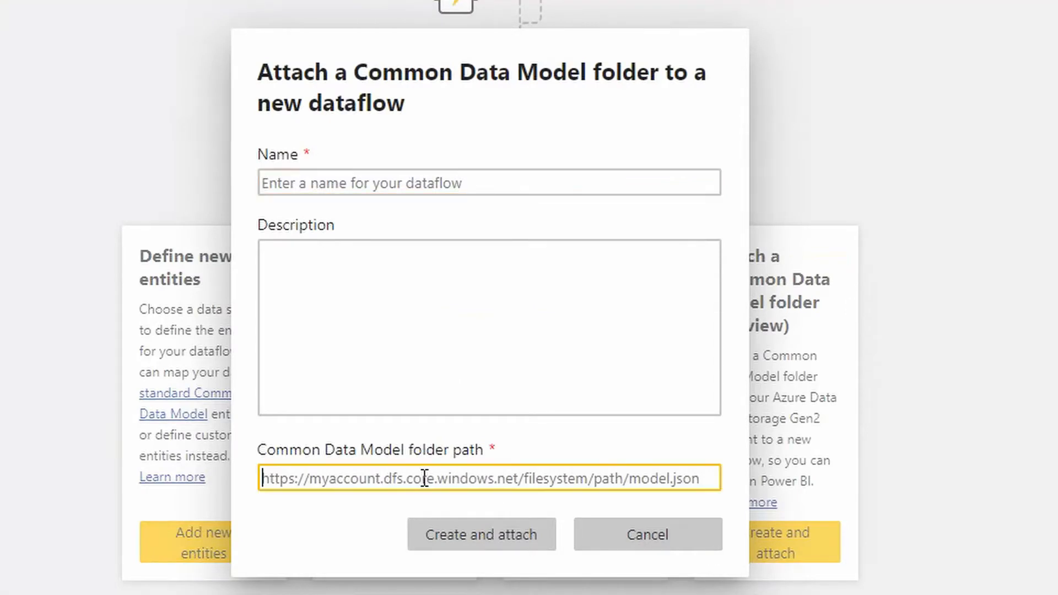
{"action": "type", "text": "https://myaccount.dfs.core.windows.net/powerbi/AdventureWorks/AdventureWorks/model.json"}
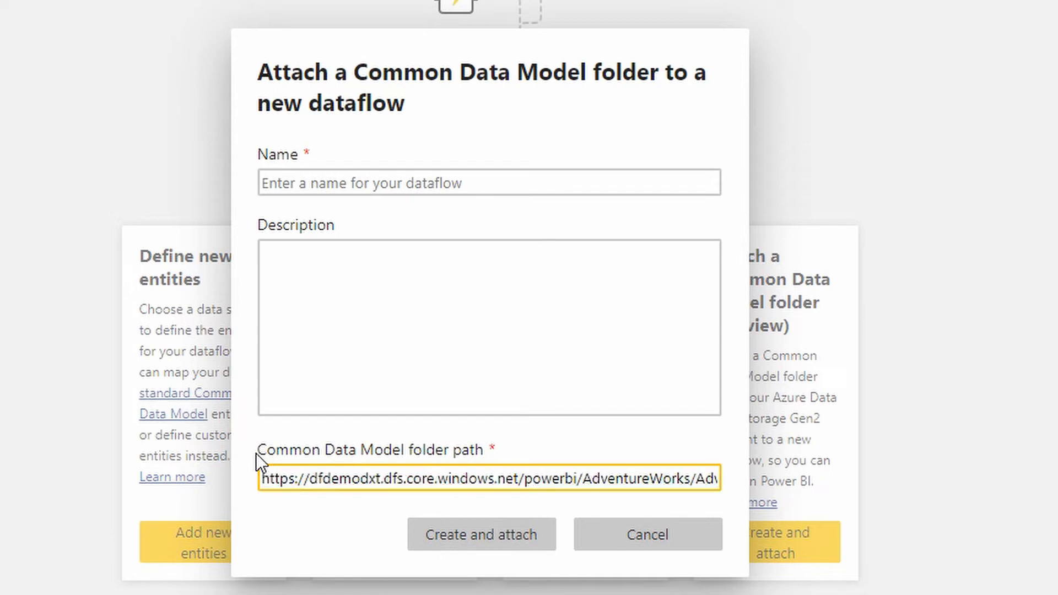
{"action": "left_click", "coordinate": [488, 183]}
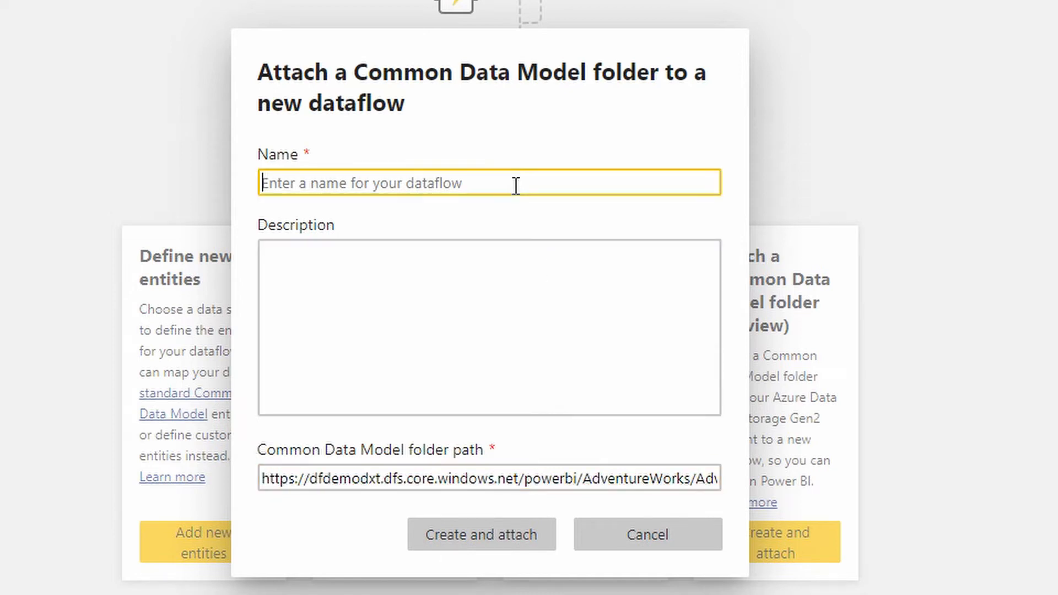
{"action": "type", "text": "Power BItes - Creating dataflows 4 of 4"}
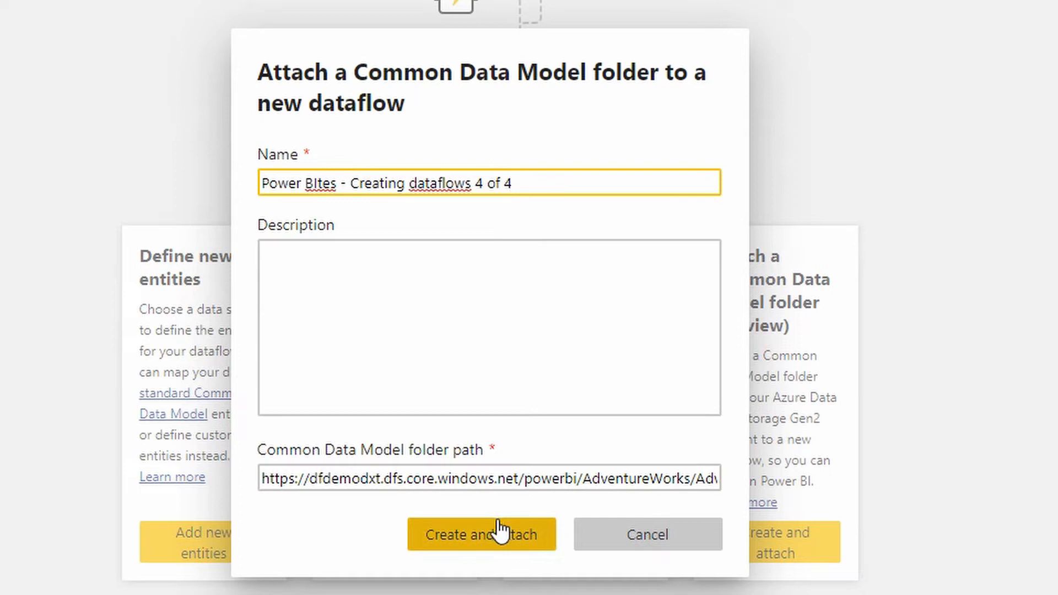
{"action": "left_click", "coordinate": [482, 534]}
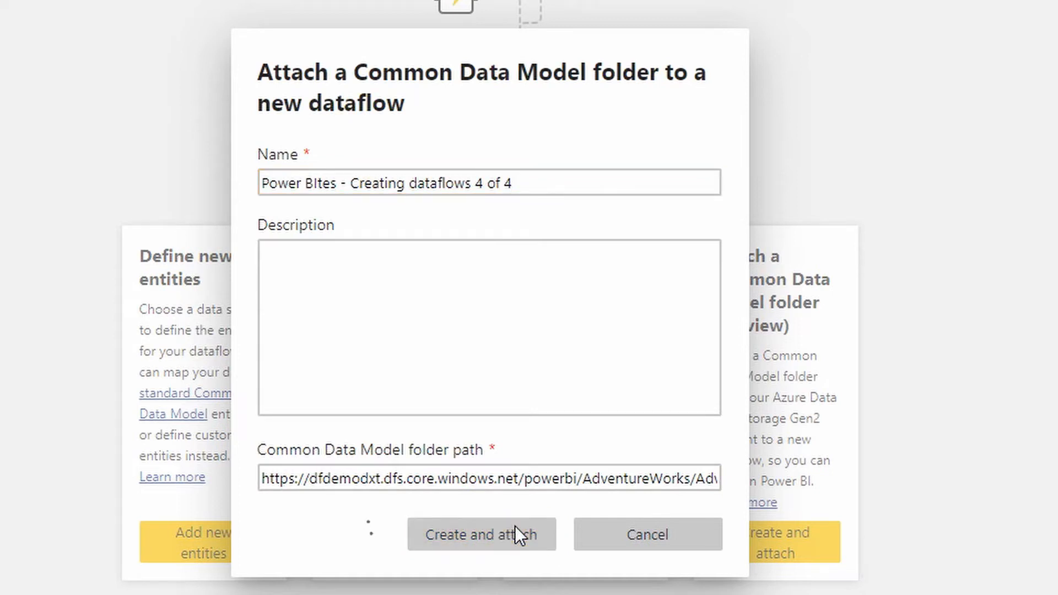
{"action": "left_click", "coordinate": [481, 534]}
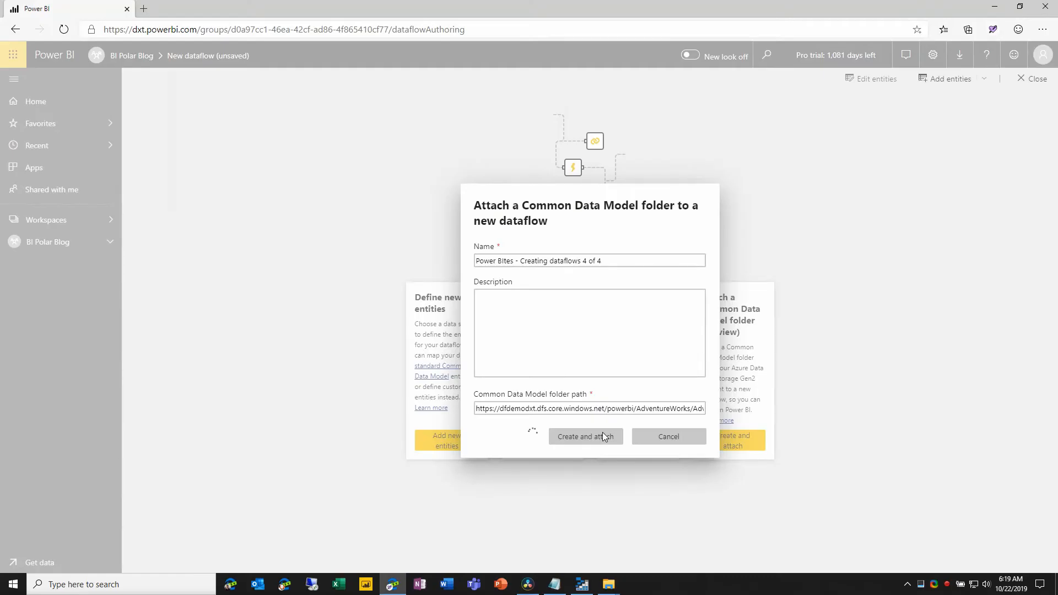